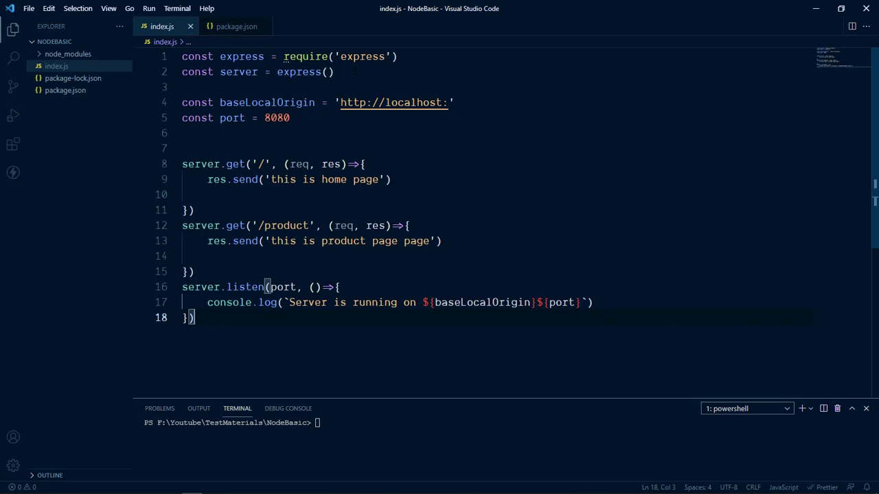
# Try localhost:8080 in Chrome, see the connection refused, and minimize Chrome
pyautogui.click(289, 117)
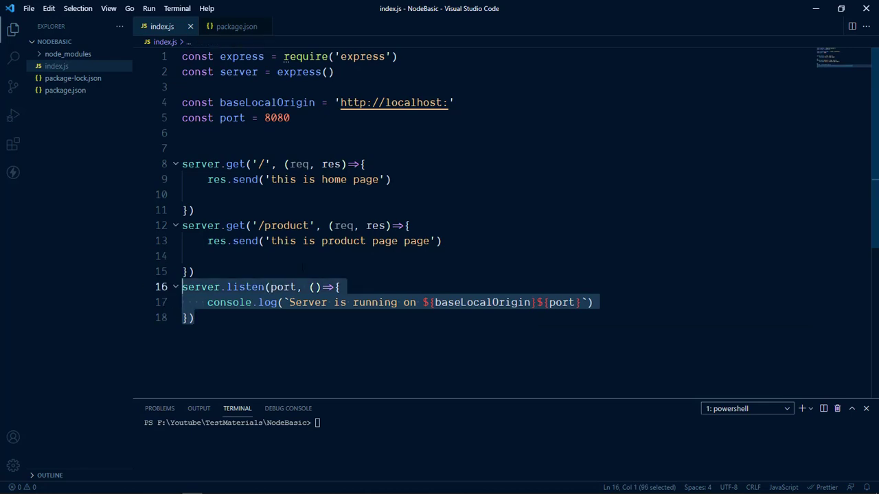
pyautogui.click(275, 117)
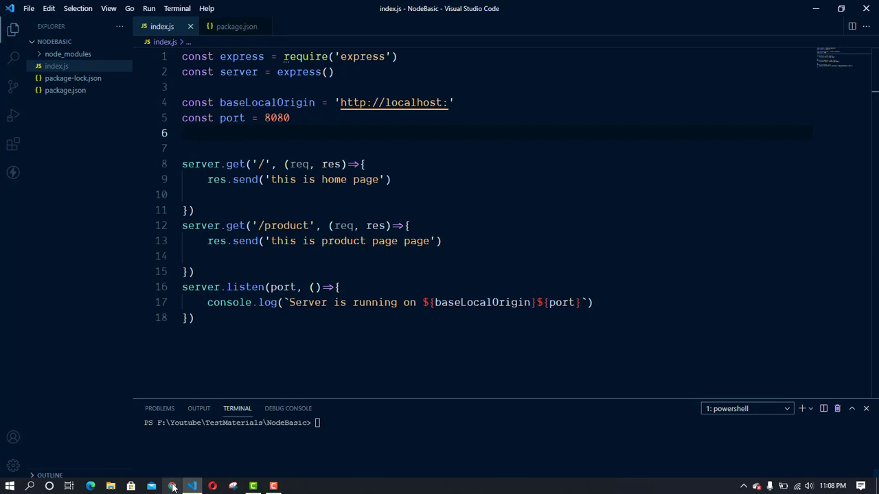
pyautogui.click(90, 486)
pyautogui.write('http://localhost:80')
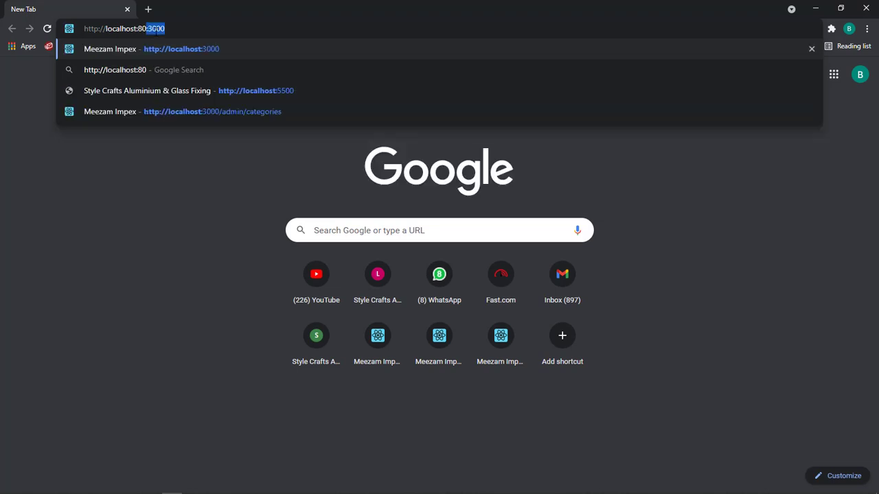
pyautogui.press('Return')
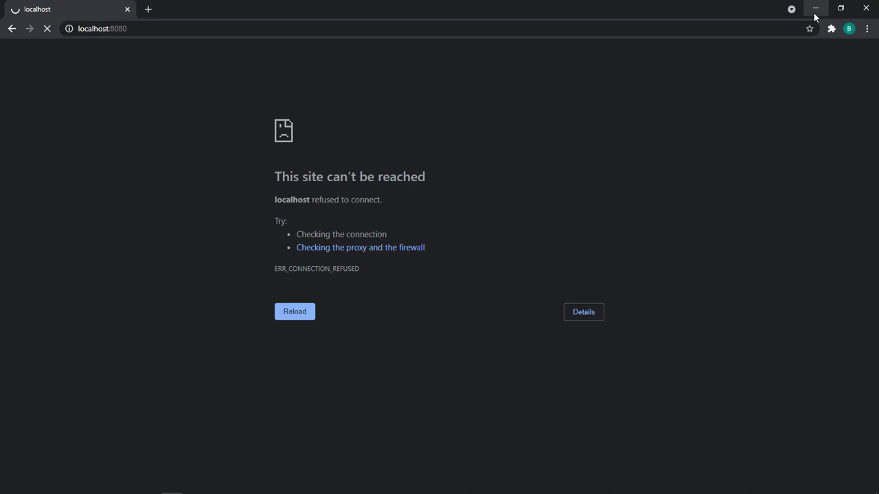
pyautogui.click(815, 8)
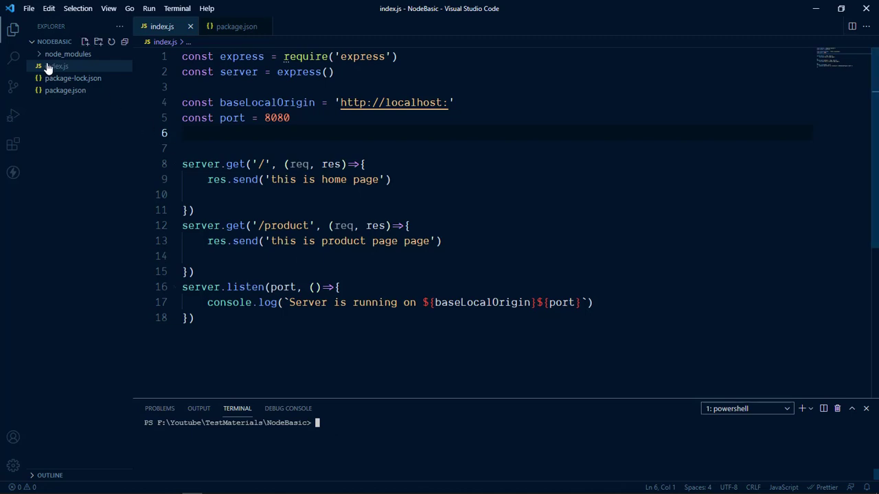
pyautogui.moveTo(65, 90)
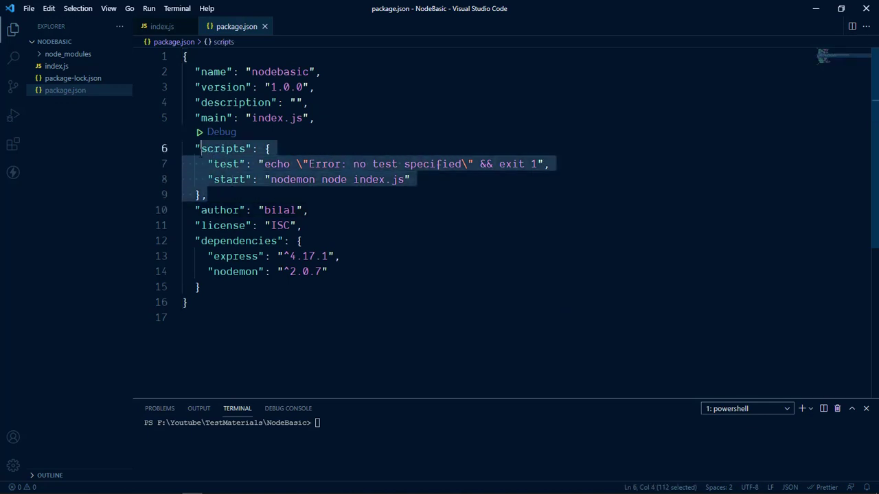
pyautogui.click(208, 195)
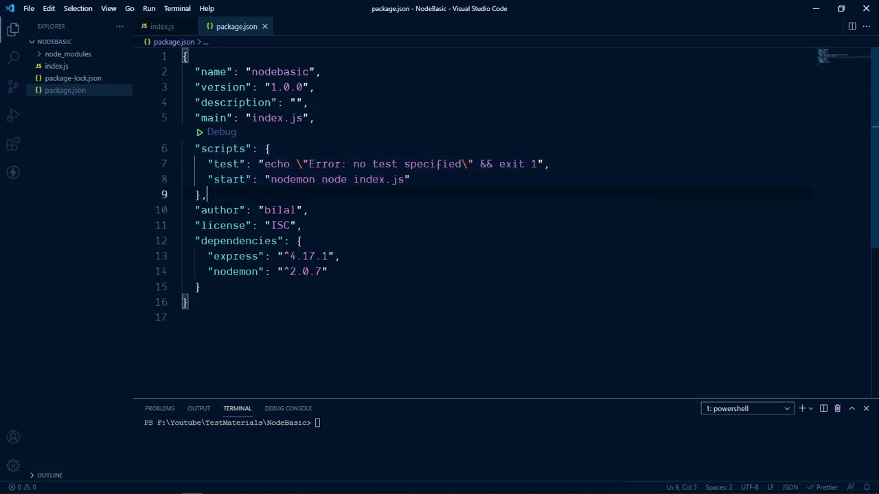
pyautogui.click(162, 26)
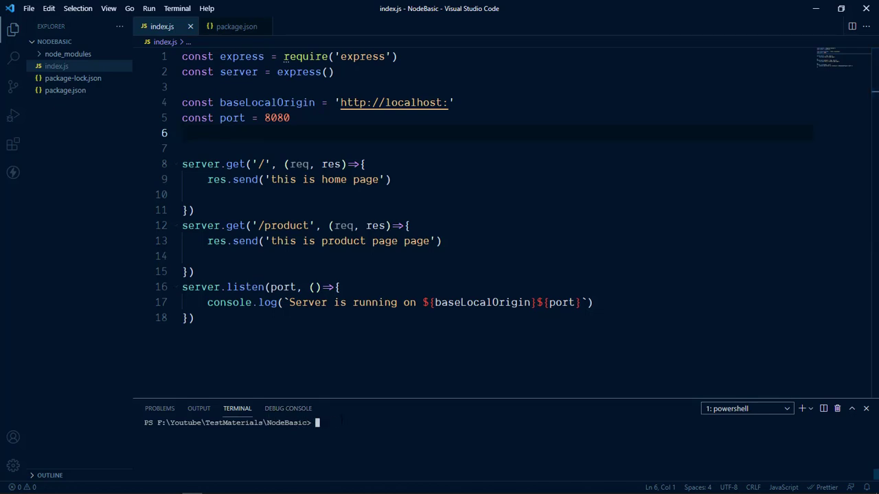
pyautogui.write('node')
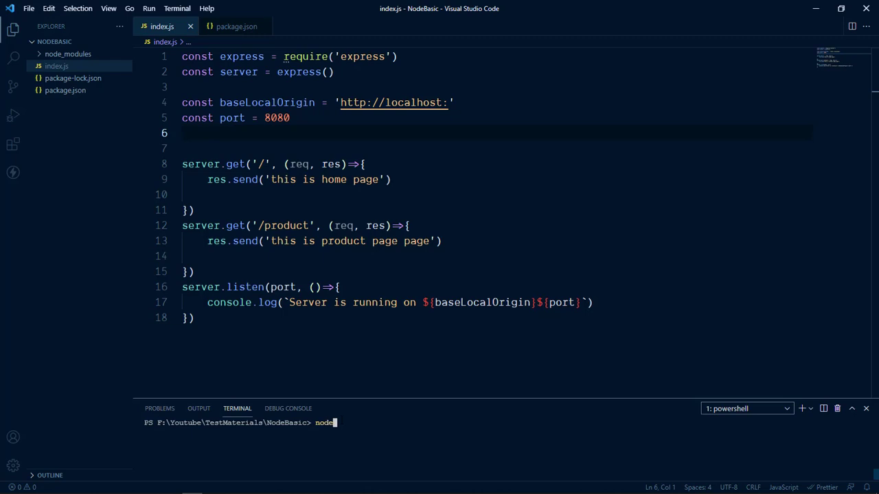
pyautogui.write('npm run st')
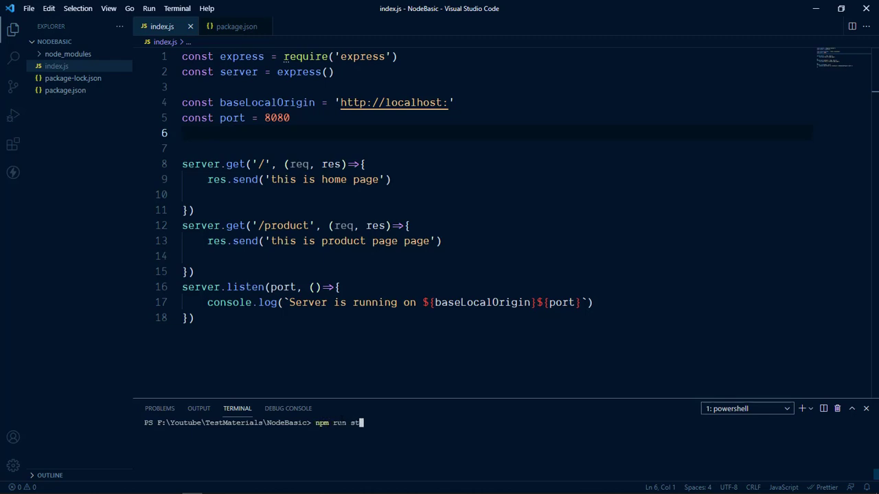
pyautogui.press('Return')
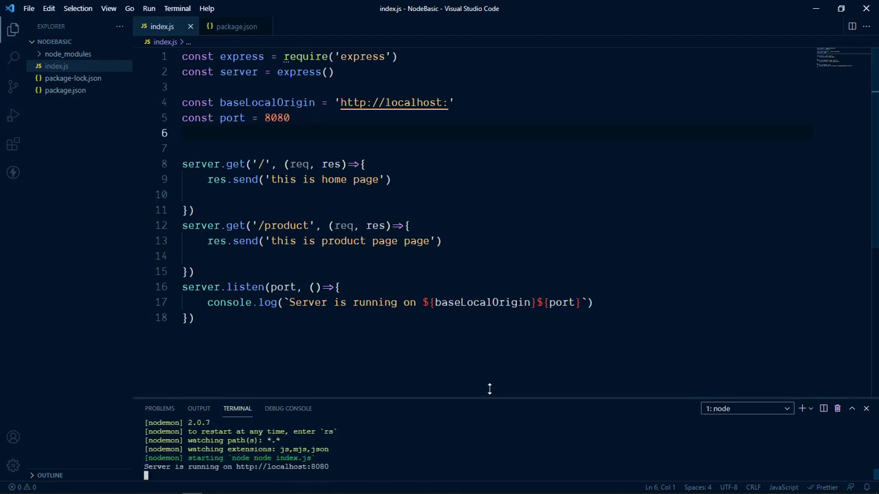
# Enlarge the terminal panel and confirm localhost:8080 still refuses in Chrome
pyautogui.moveTo(489, 402); pyautogui.dragTo(489, 302)
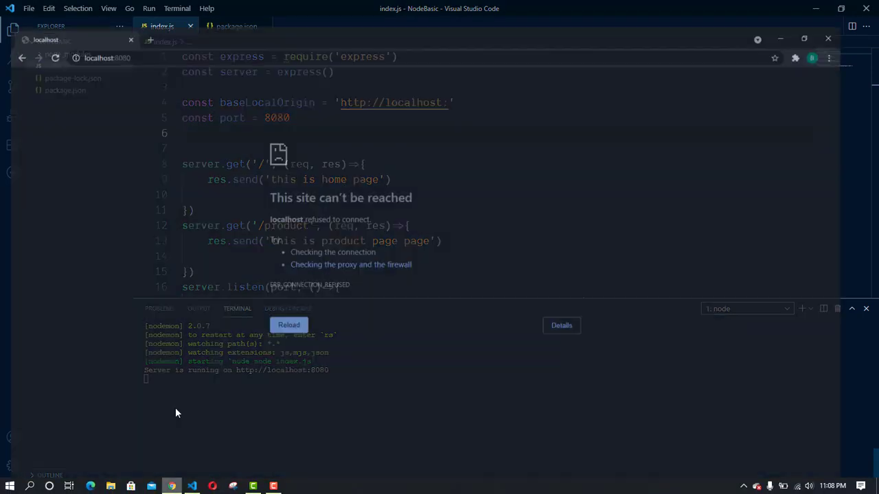
pyautogui.click(827, 39)
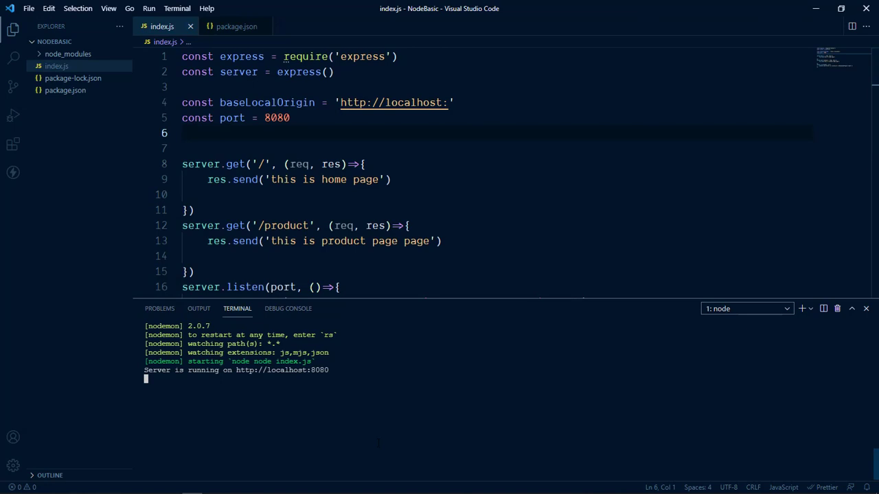
pyautogui.moveTo(856, 12)
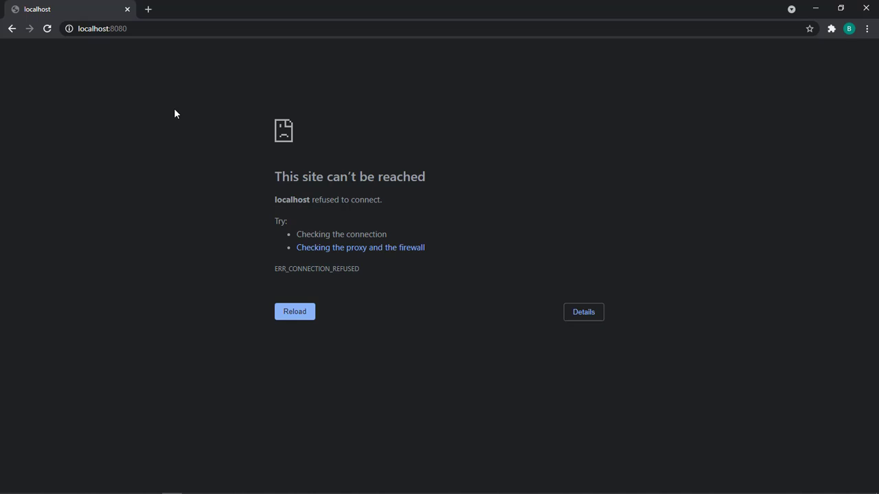
pyautogui.moveTo(816, 13)
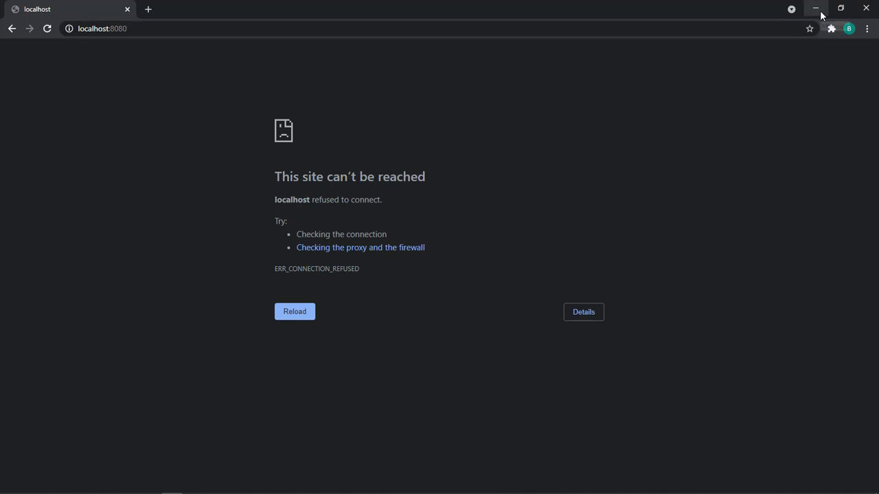
pyautogui.click(815, 8)
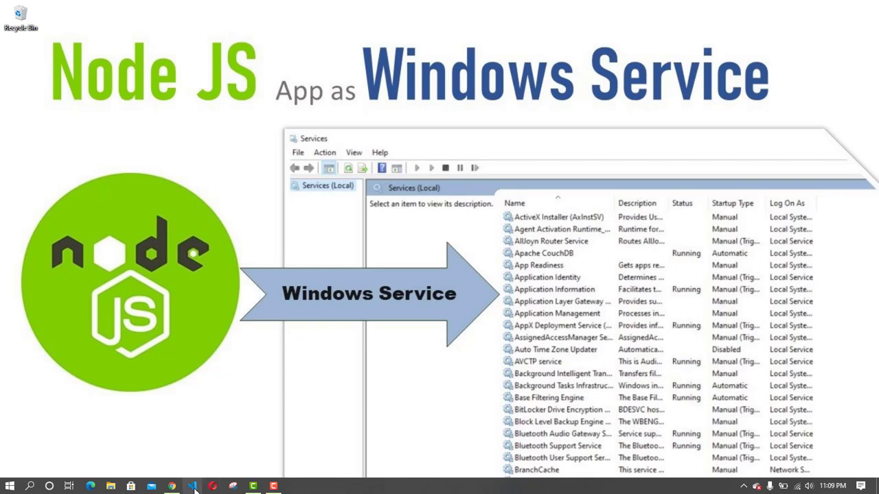
# Switch back to Visual Studio Code from the taskbar
pyautogui.click(191, 486)
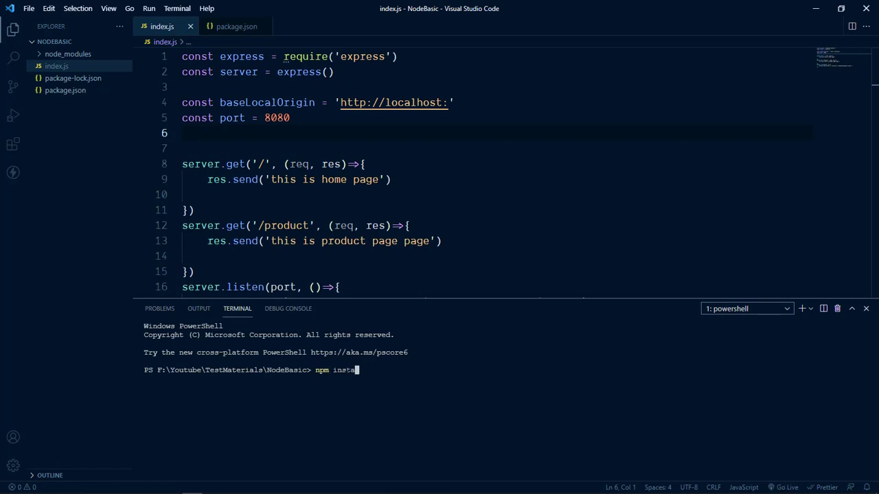
# Install node-windows via npm install node-windows in the PowerShell terminal
pyautogui.write('ll')
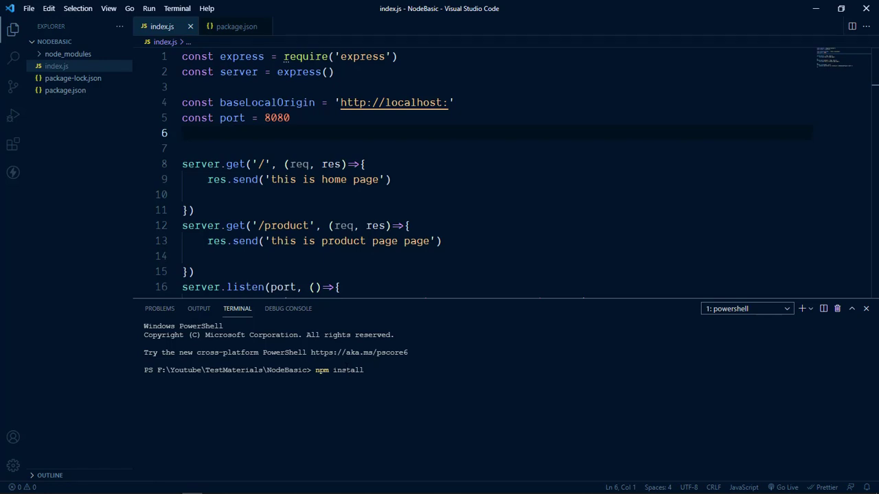
pyautogui.write('node-windows')
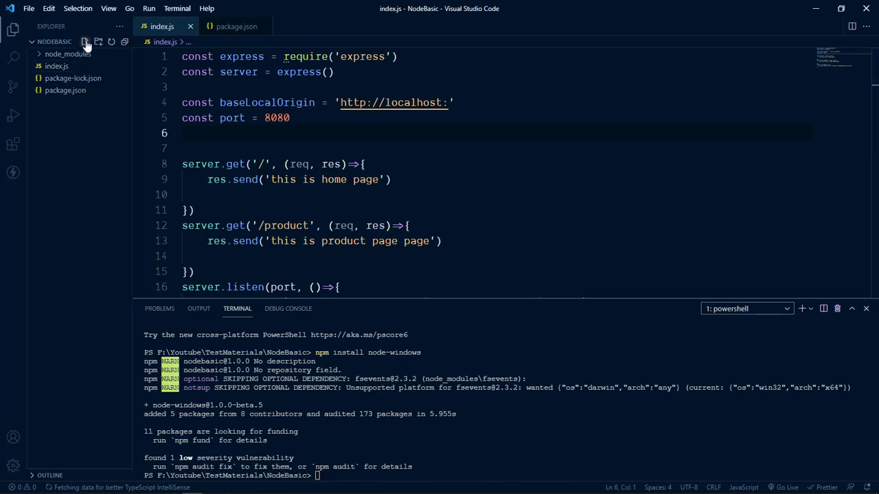
# Create and open a new file named nodeService.js in the Explorer
pyautogui.click(85, 42)
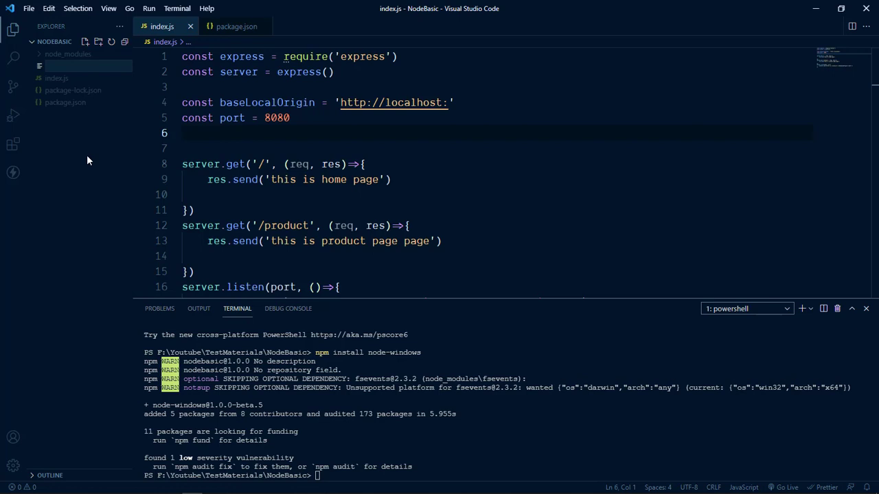
pyautogui.write('n')
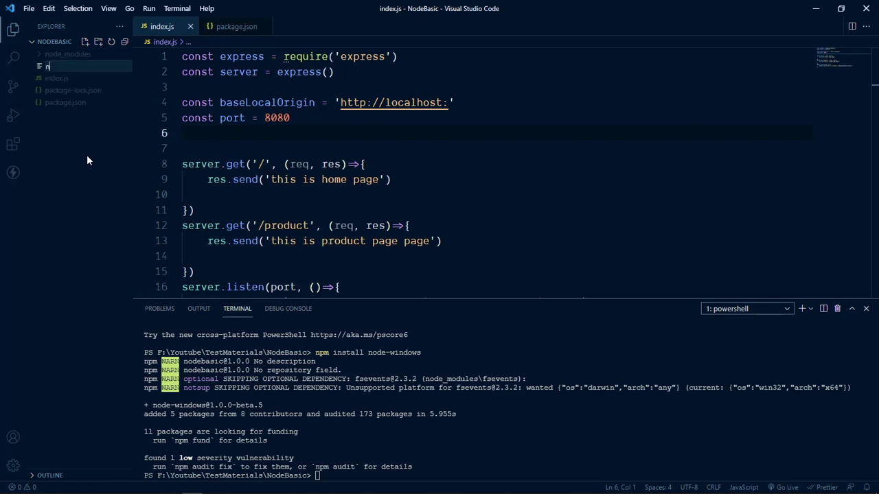
pyautogui.write('odeService.js')
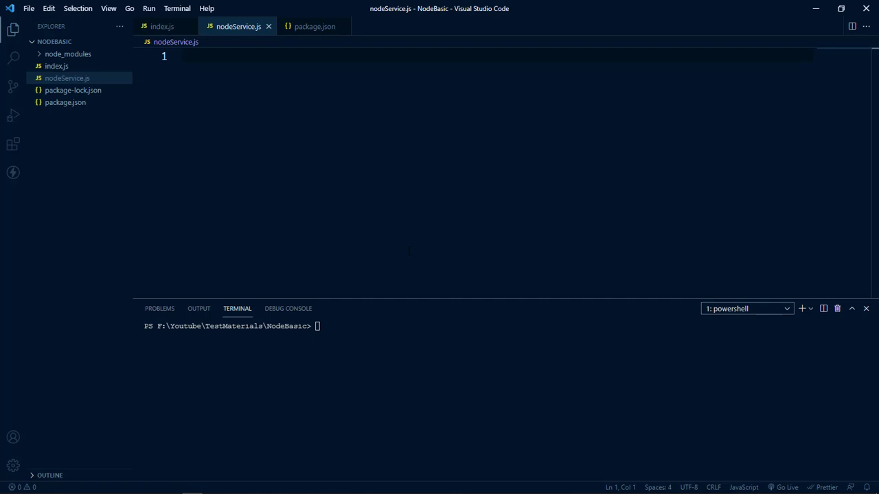
# Import Service from node-windows with a const require statement
pyautogui.write('const')
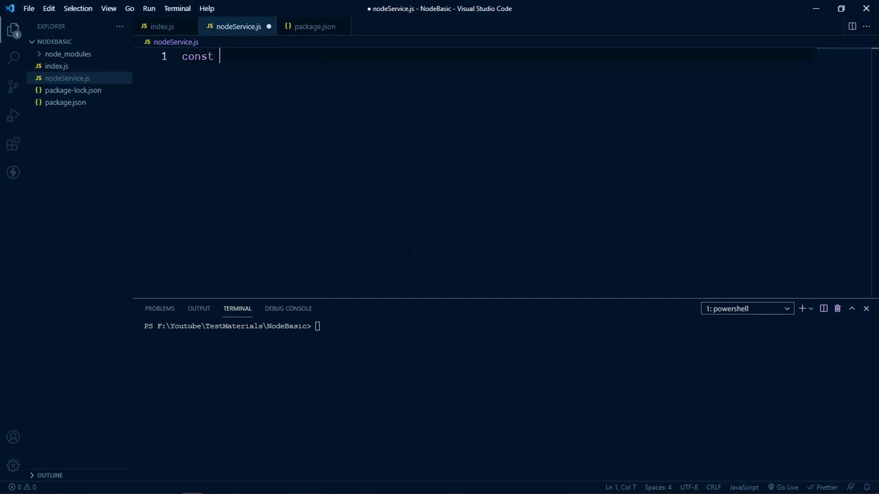
pyautogui.write('Service = require(')
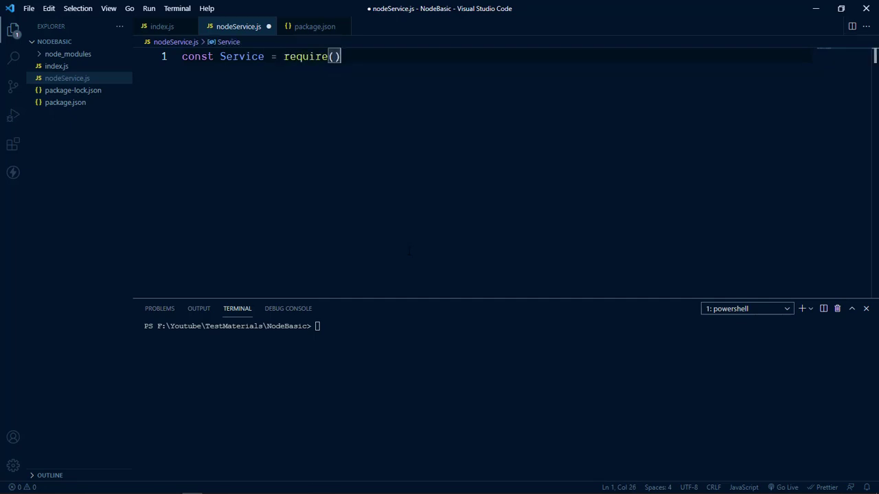
pyautogui.write("'node'")
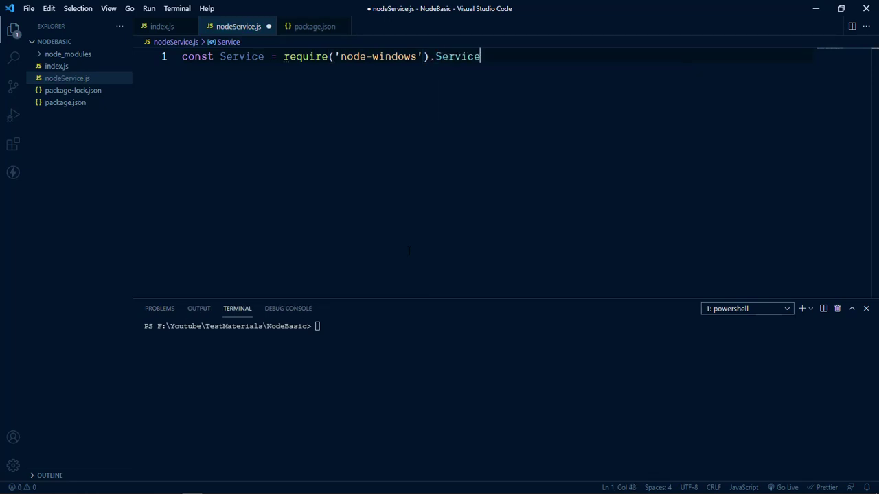
pyautogui.press('Enter')
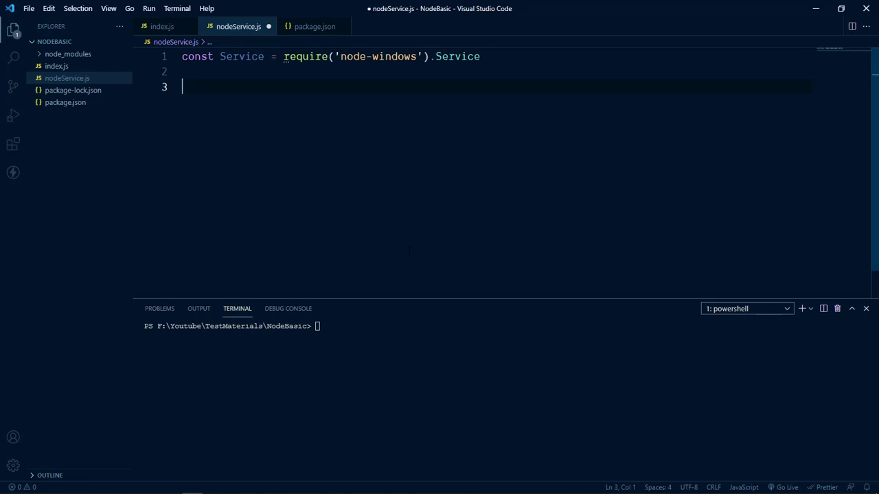
# Start const svc = new Service({ with an open config object
pyautogui.write('const')
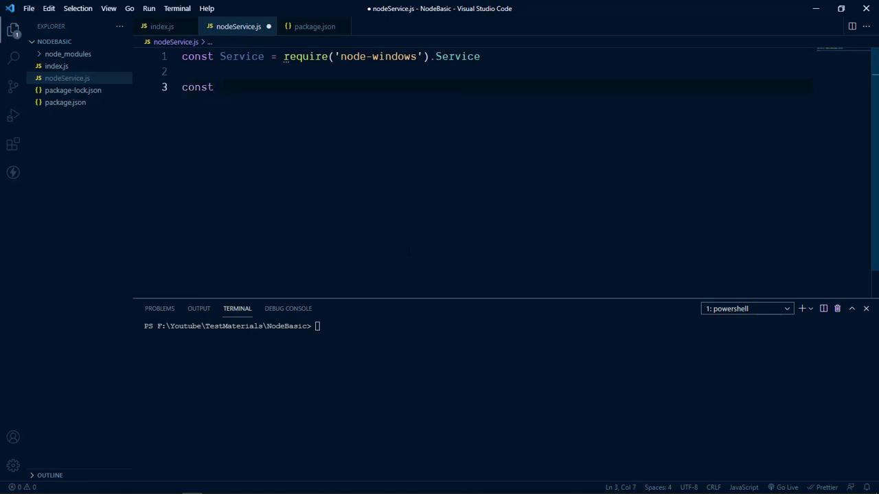
pyautogui.write('svc =')
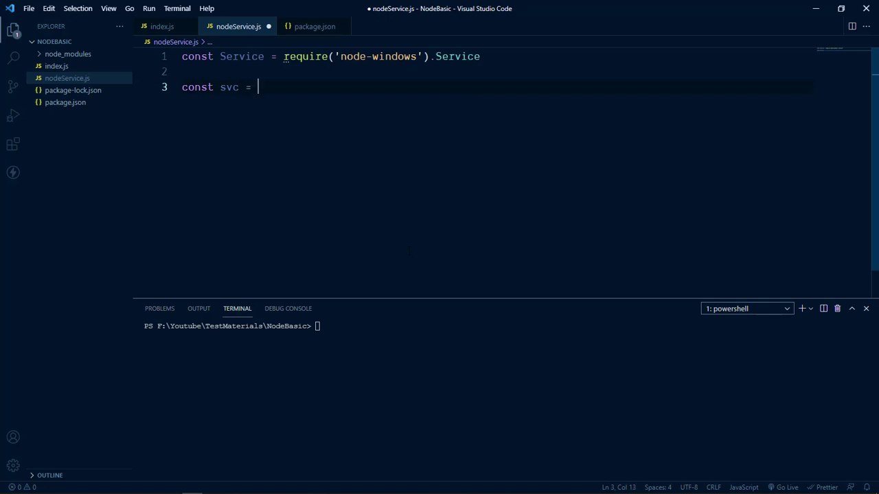
pyautogui.write('new')
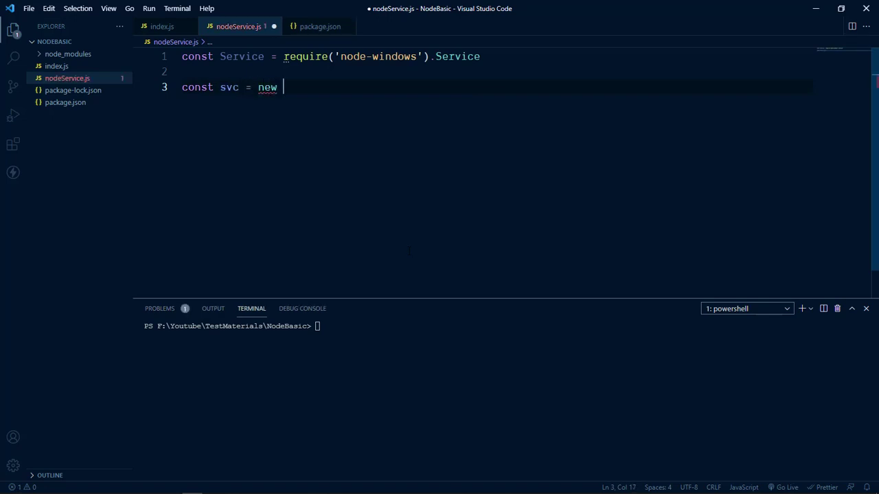
pyautogui.write('Service()')
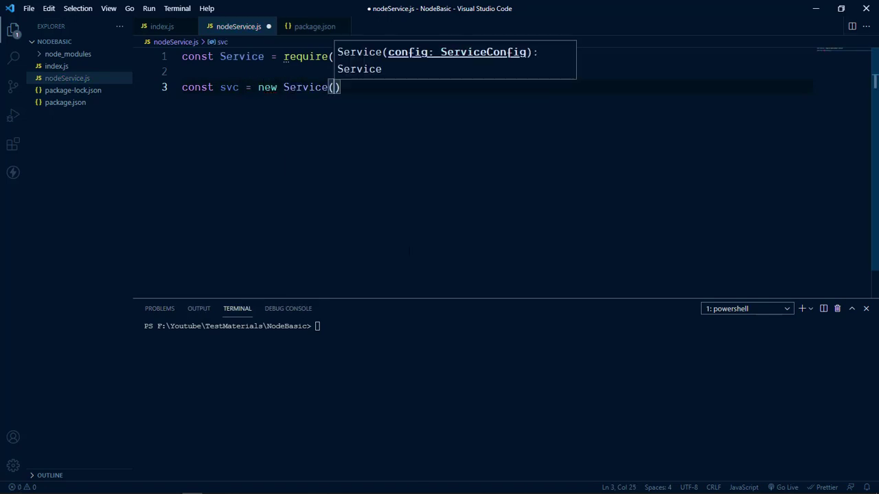
pyautogui.write('{')
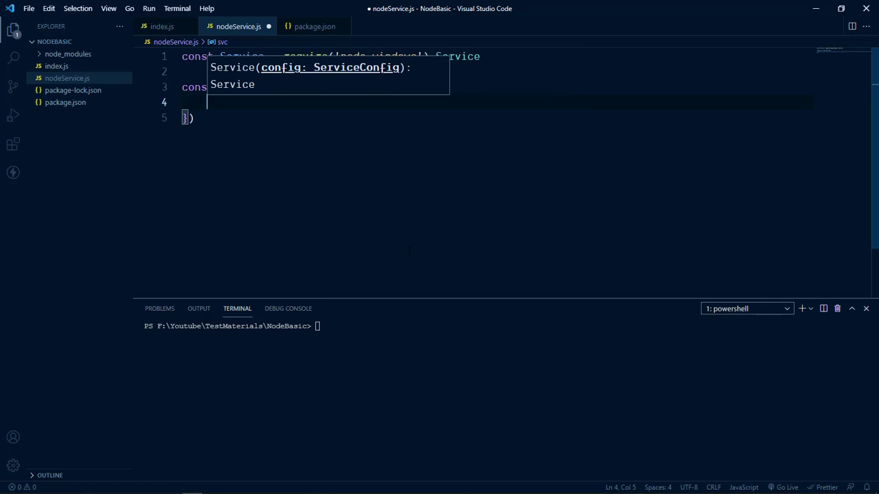
# Add name: "nodeBasicServer" and description: "this is our description" to the config
pyautogui.write('name: "')
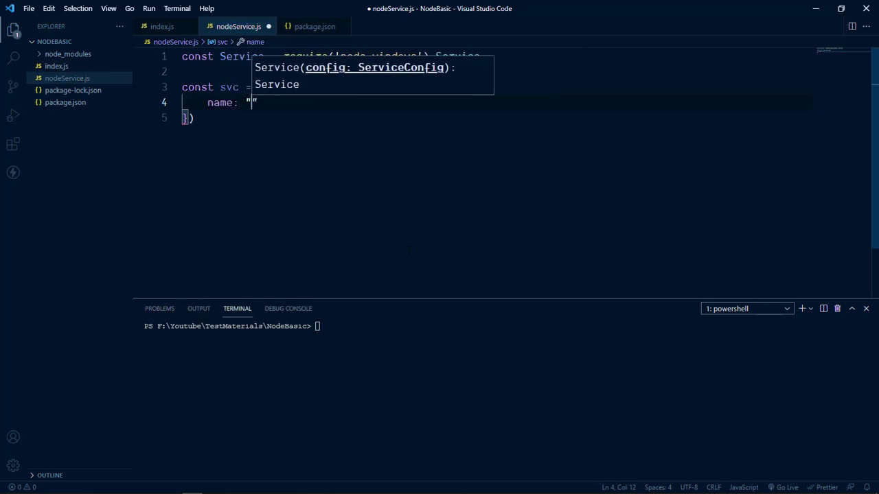
pyautogui.write('node')
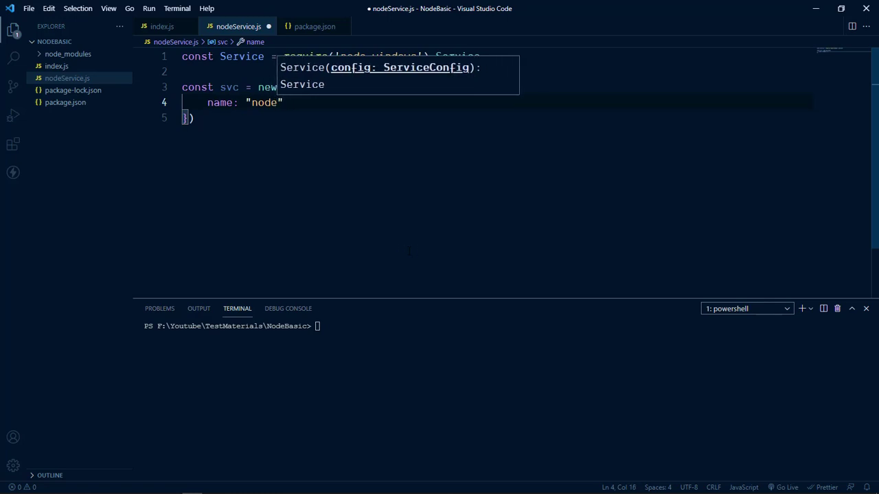
pyautogui.write('Basic')
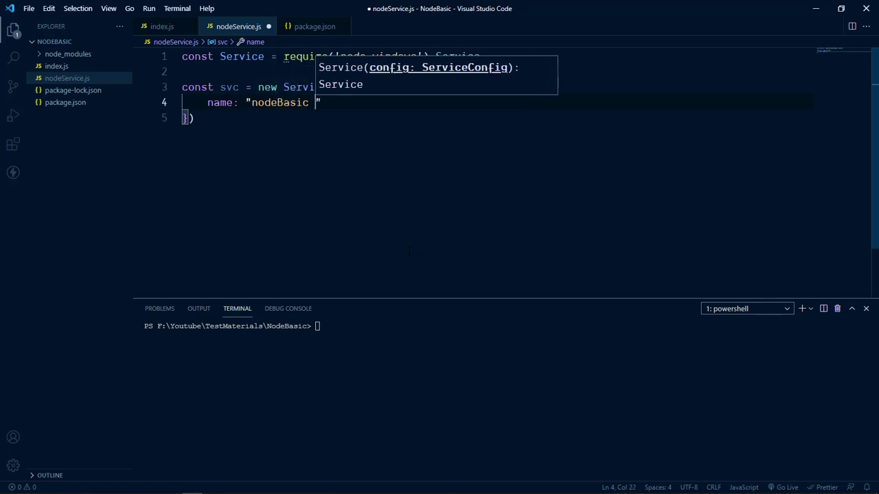
pyautogui.write('Server')
pyautogui.write('description: "this is ')
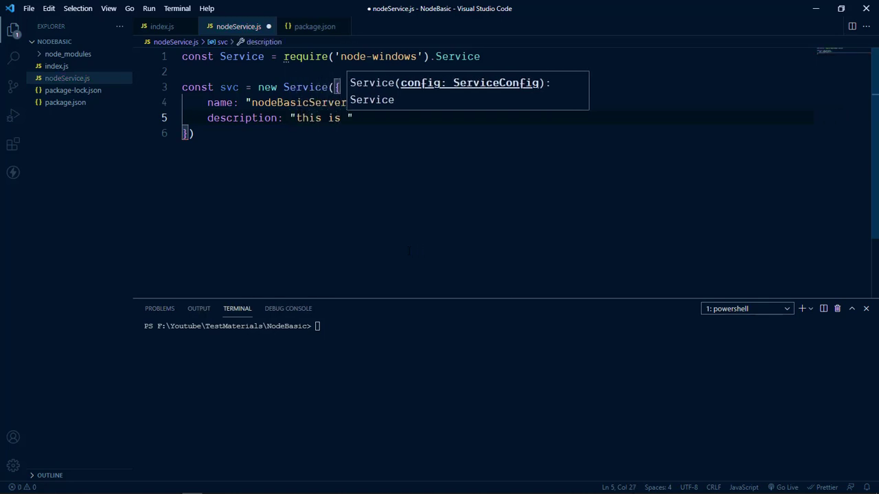
pyautogui.write('our descri')
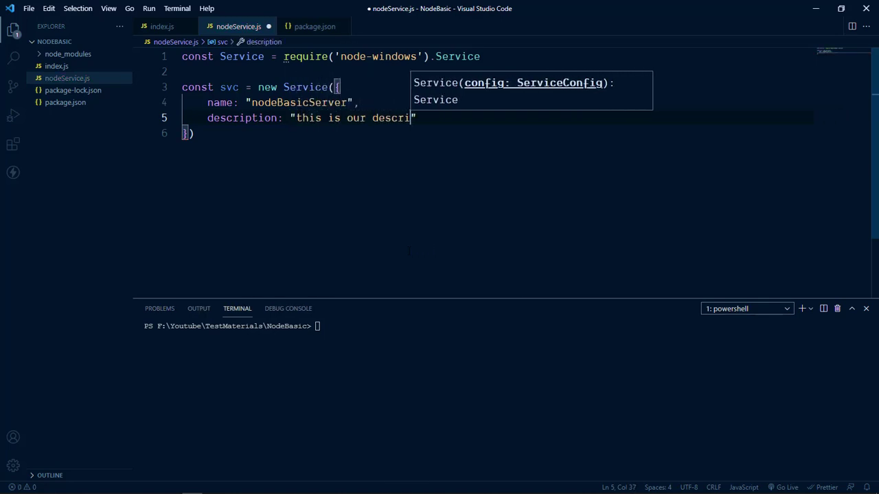
pyautogui.write('ption",')
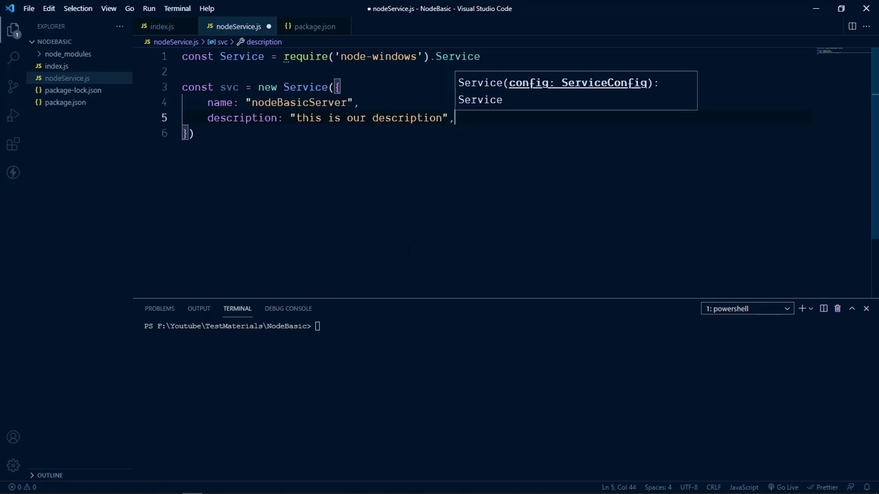
pyautogui.write('script:')
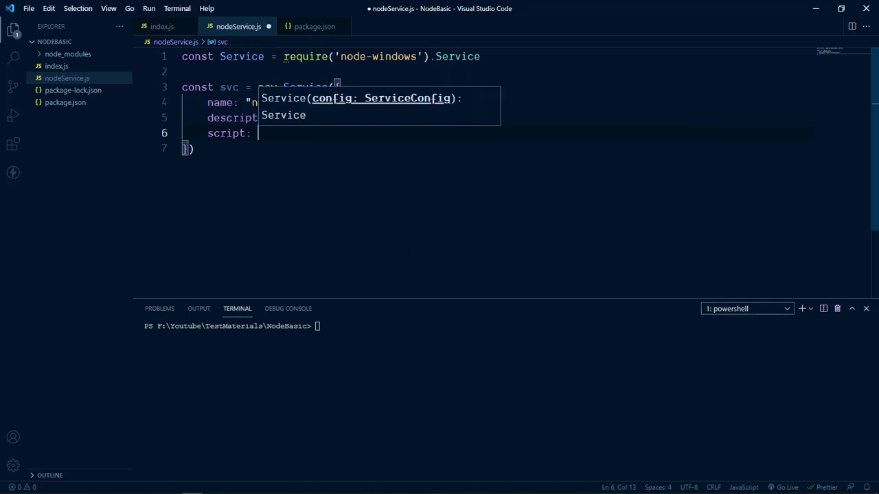
# Paste index.js's full path F:\Youtube\TestMaterials\NodeBasic\index.js as the script value
pyautogui.write('"')
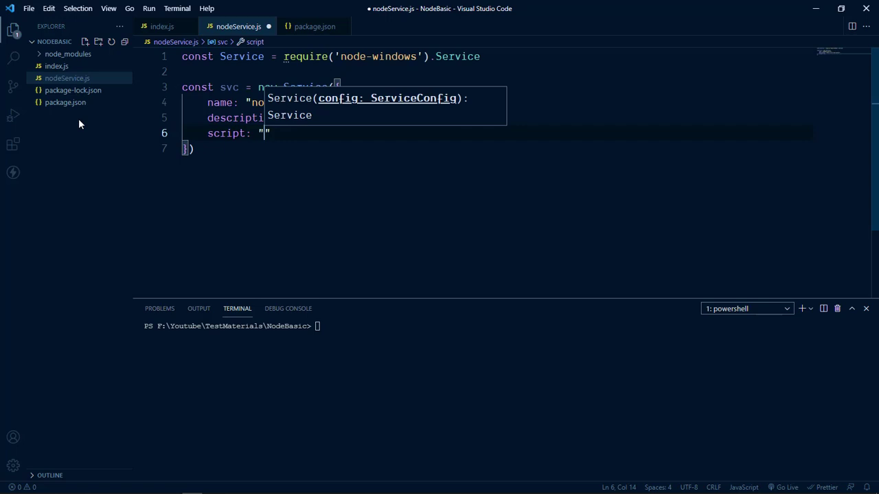
pyautogui.moveTo(57, 66)
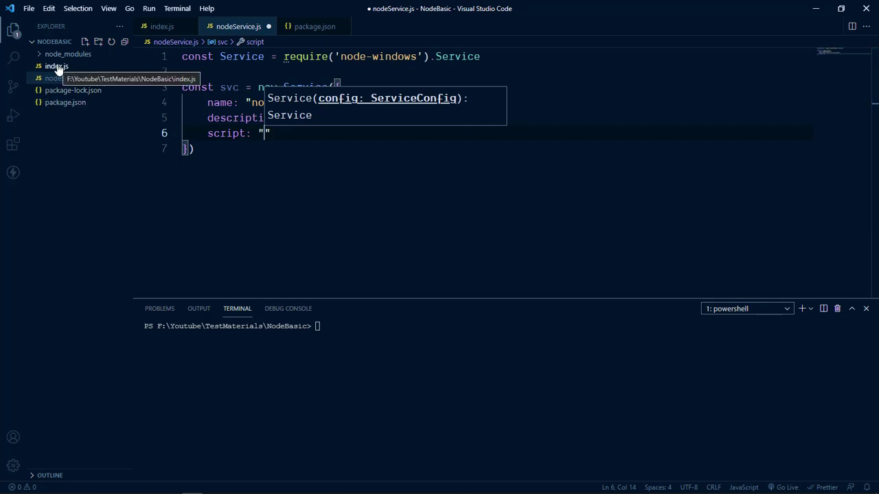
pyautogui.rightClick(56, 66)
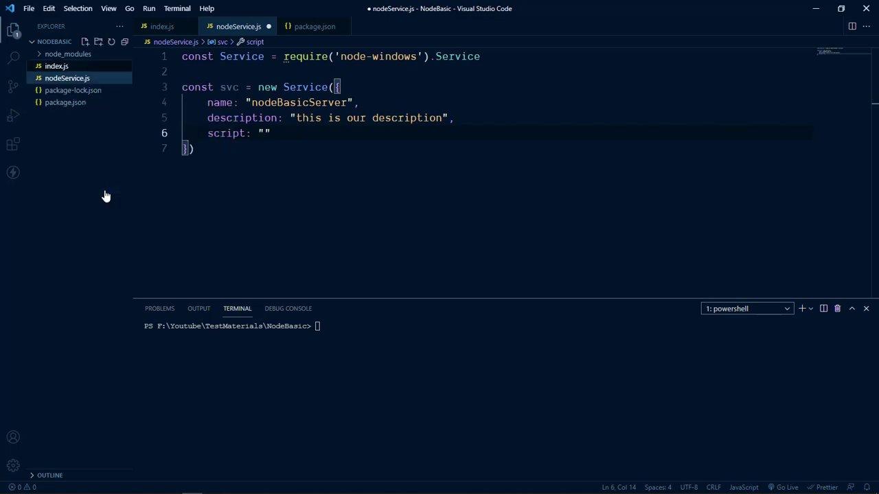
pyautogui.moveTo(68, 54)
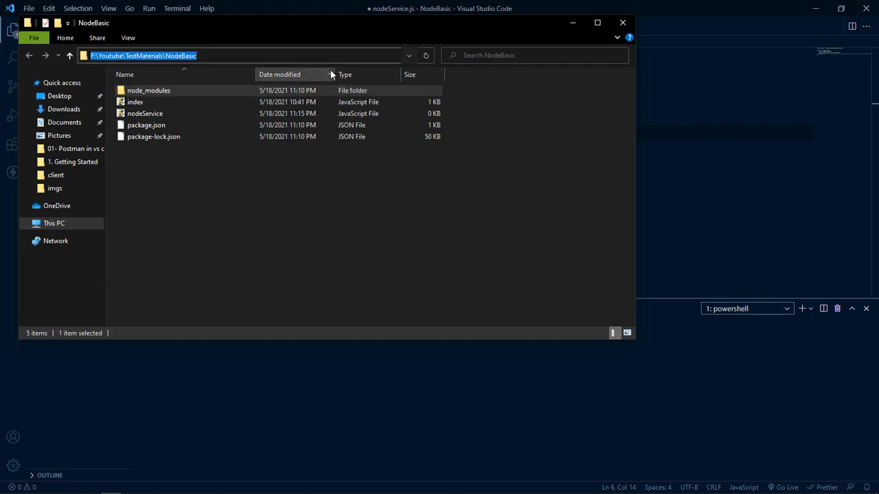
pyautogui.moveTo(436, 64)
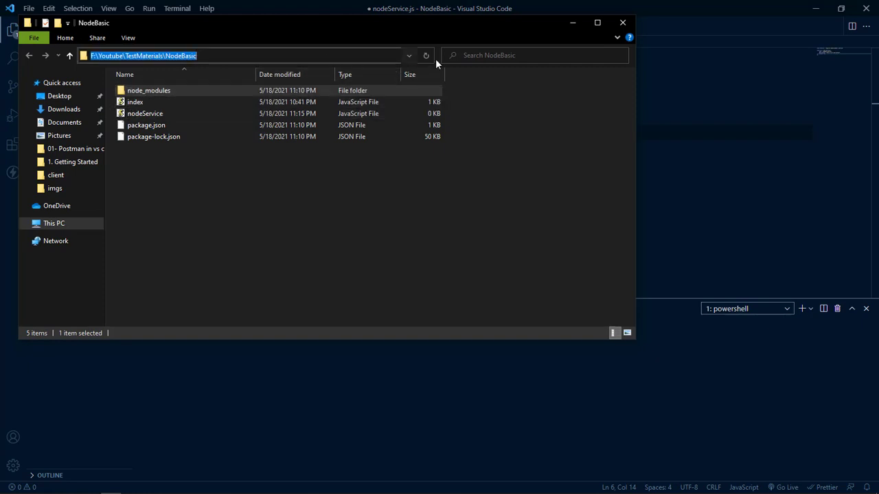
pyautogui.click(622, 23)
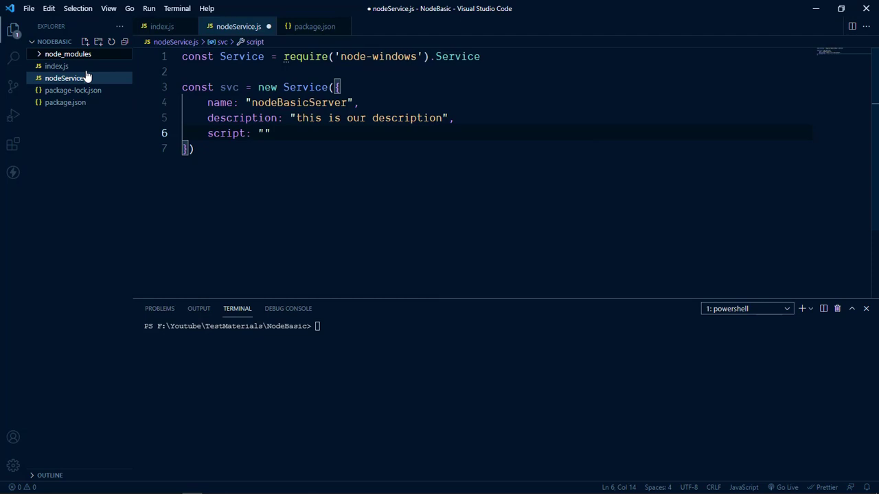
pyautogui.rightClick(57, 66)
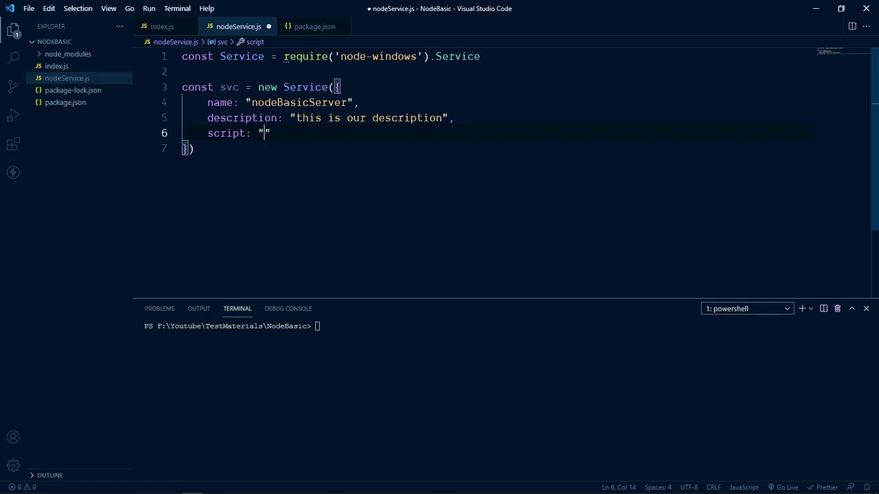
pyautogui.write('F:\\Youtube\\TestMaterials\\NodeBasic\\index.js')
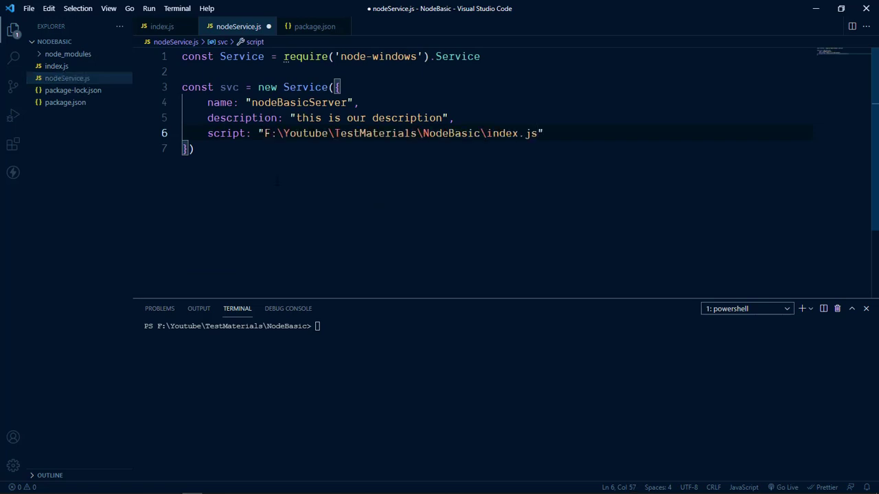
# Double every backslash in the script path and add a new line
pyautogui.click(282, 133)
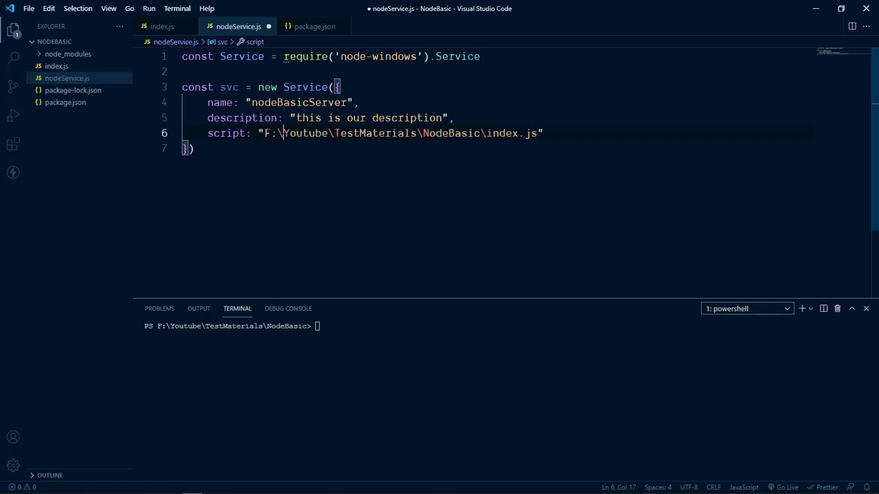
pyautogui.write('\\')
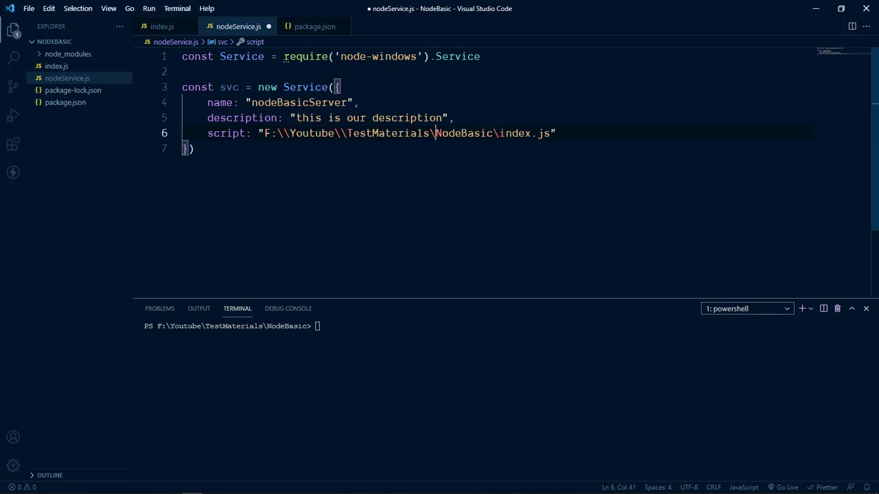
pyautogui.write('\\\\')
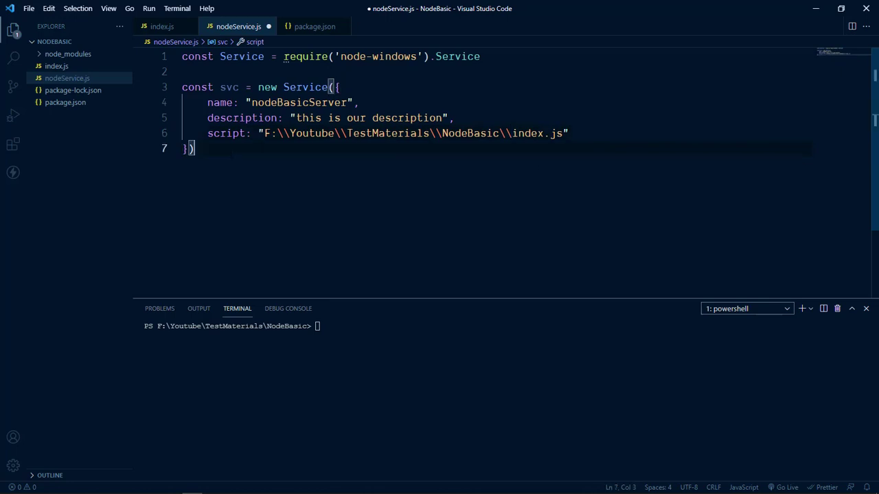
pyautogui.press('Enter')
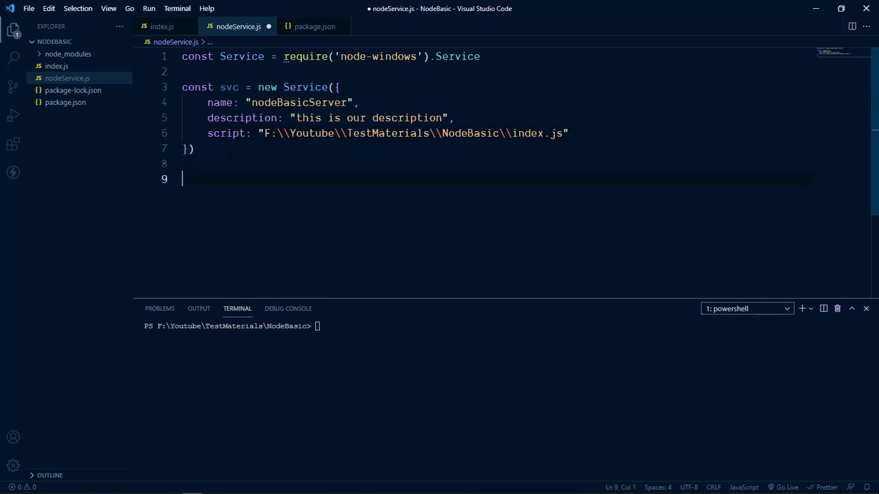
# Add an svc.on('install') handler that calls svc.start()
pyautogui.write('sv')
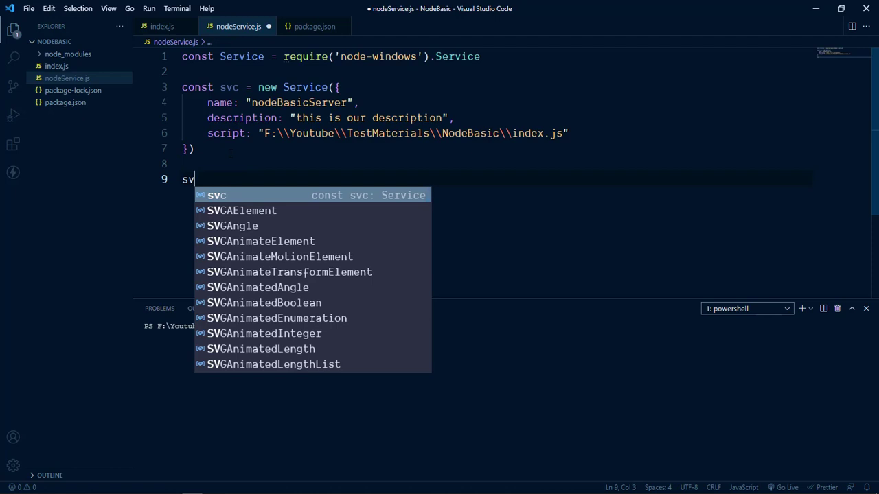
pyautogui.write('c.on(')
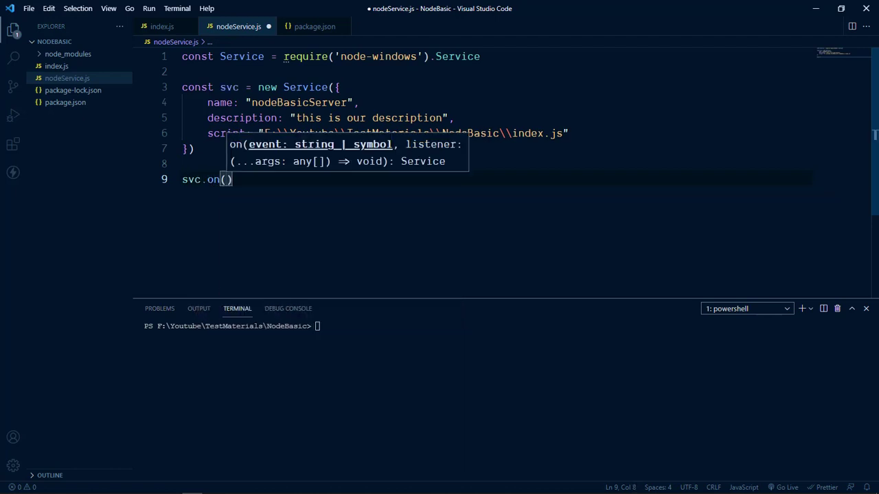
pyautogui.write("'install'")
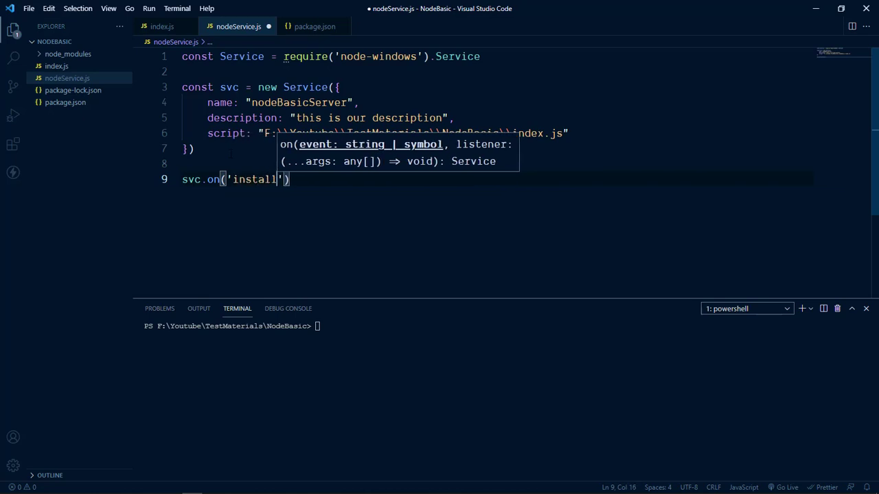
pyautogui.write(', function(')
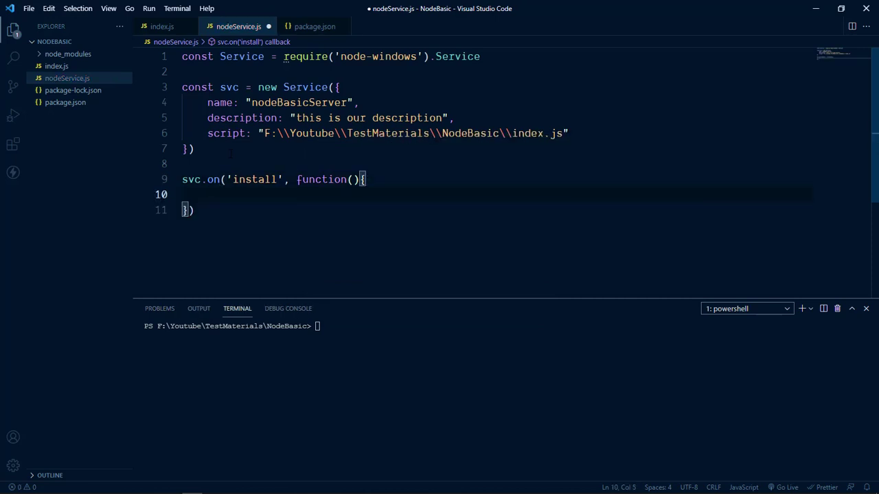
pyautogui.write('s')
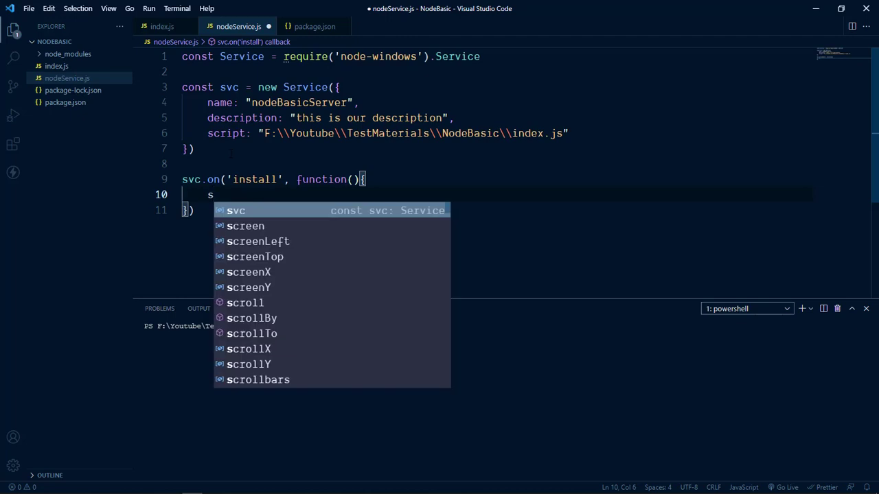
pyautogui.write('vc.start(')
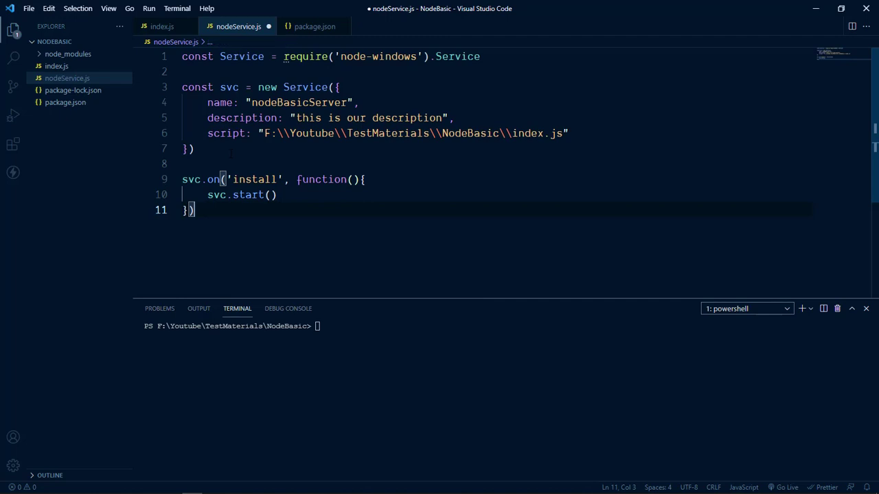
pyautogui.press('Enter')
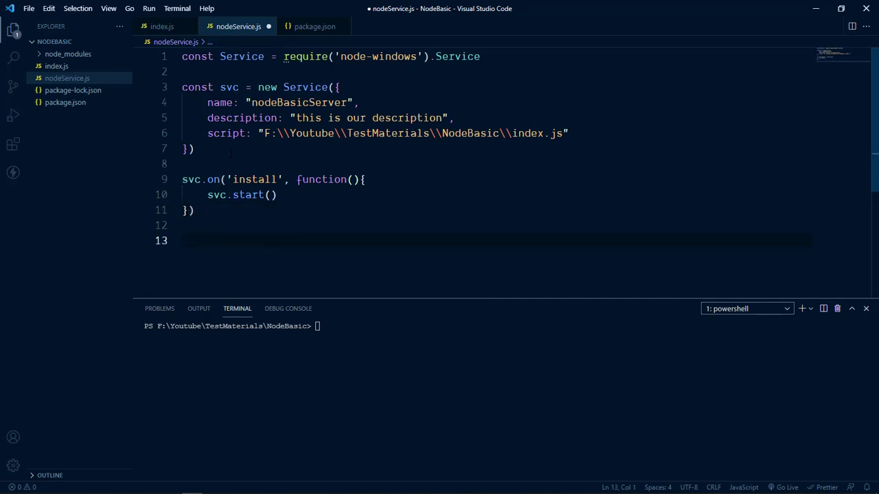
# Add the final svc.install() call
pyautogui.write('svc')
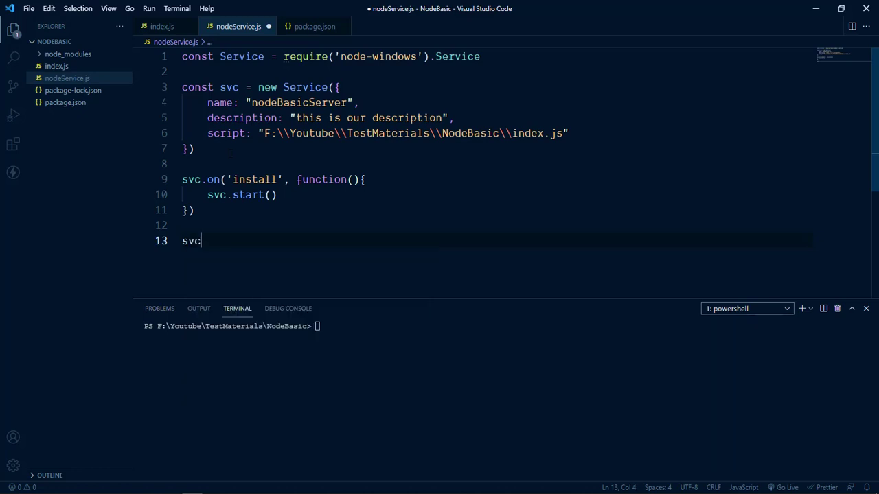
pyautogui.write('.install')
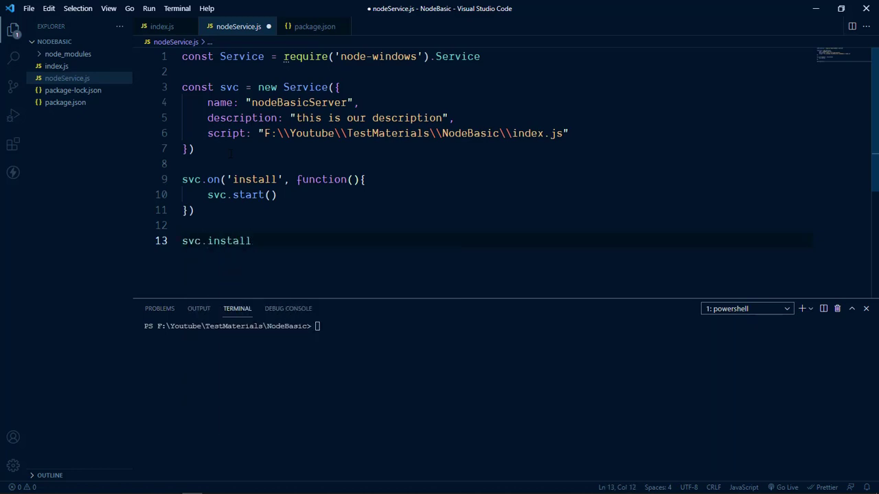
pyautogui.write('()')
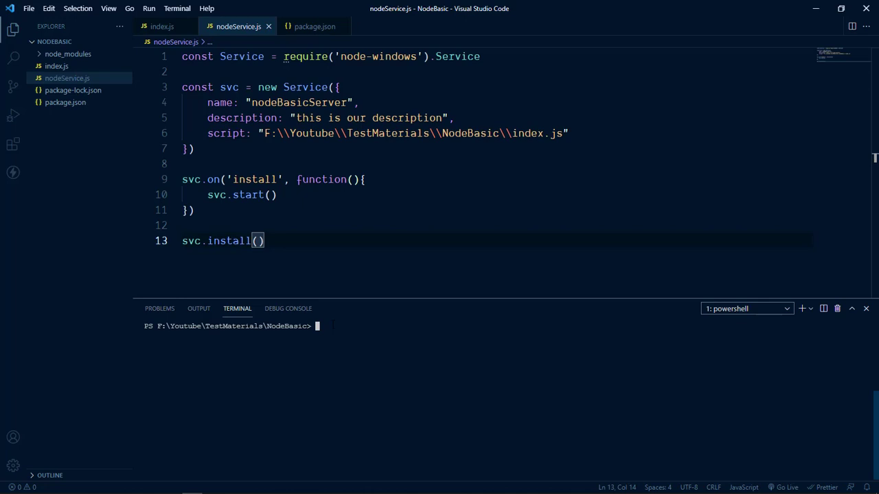
# Run node .\nodeService.js to install the service, then enter services.msc in Run
pyautogui.write('node')
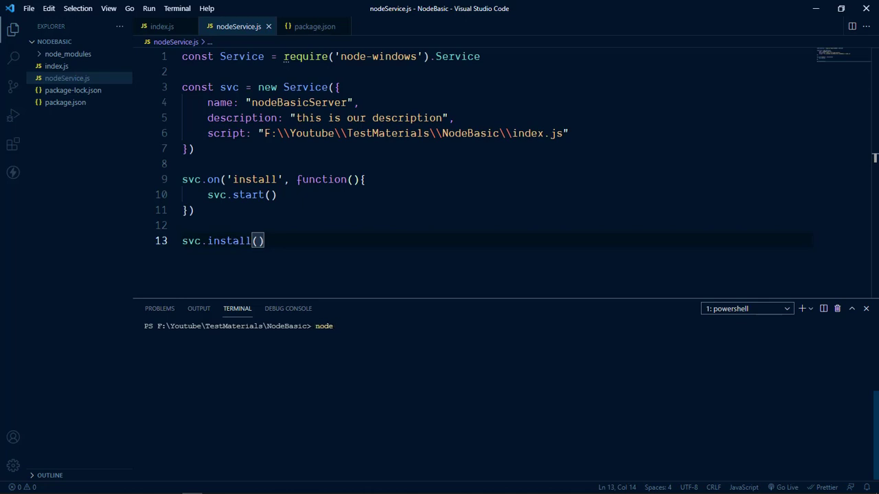
pyautogui.write('nodeservice.js')
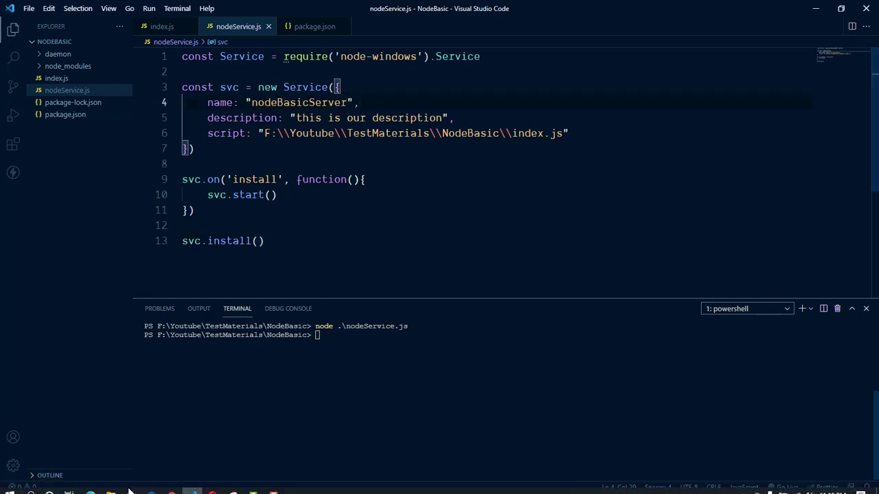
pyautogui.click(49, 491)
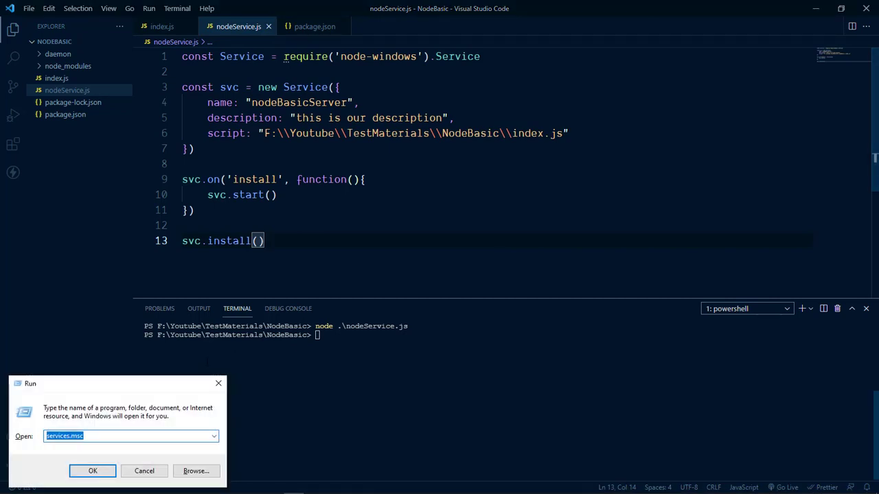
# Open Services and find nodeBasicServer, confirming it shows Running with Automatic startup
pyautogui.click(93, 471)
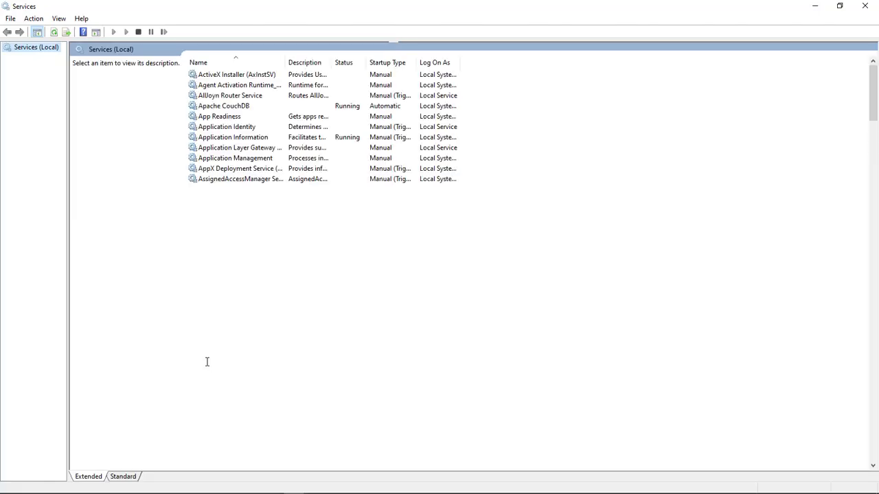
pyautogui.scroll(-3)
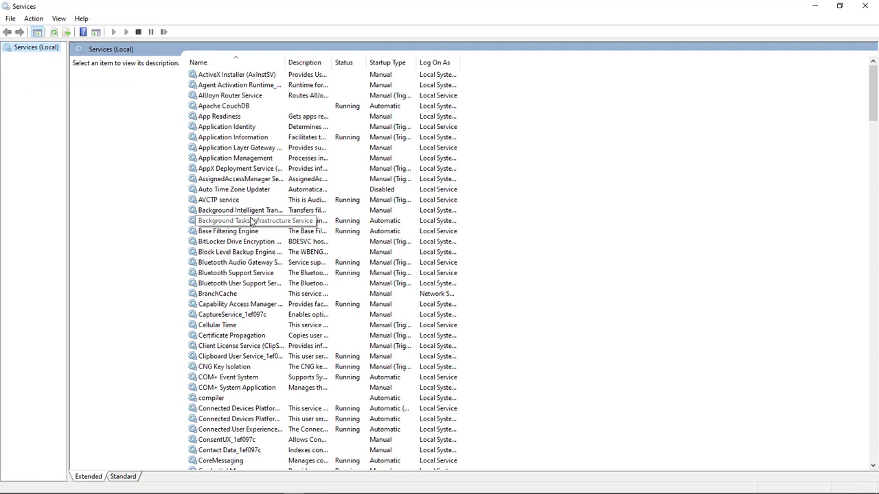
pyautogui.click(238, 210)
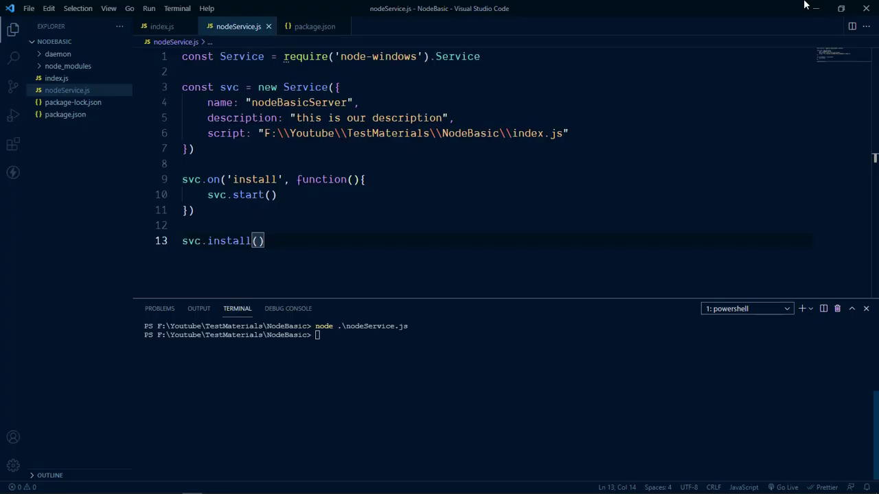
pyautogui.moveTo(282, 484)
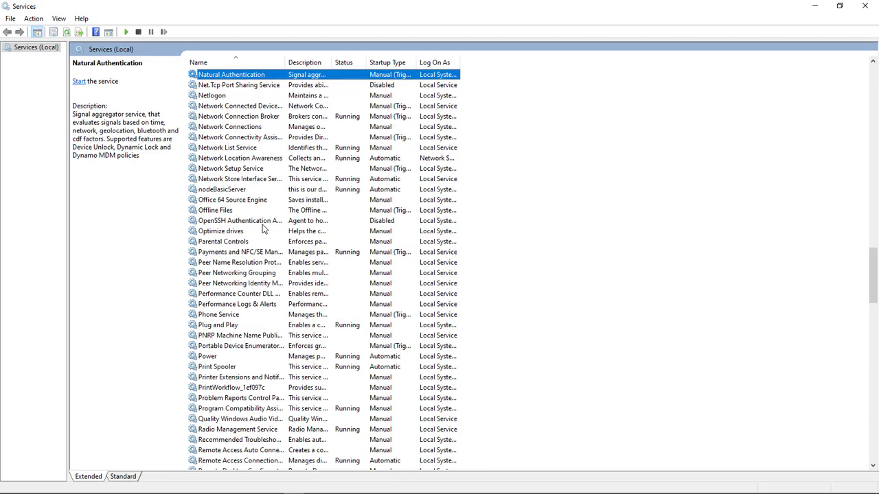
pyautogui.moveTo(240, 157)
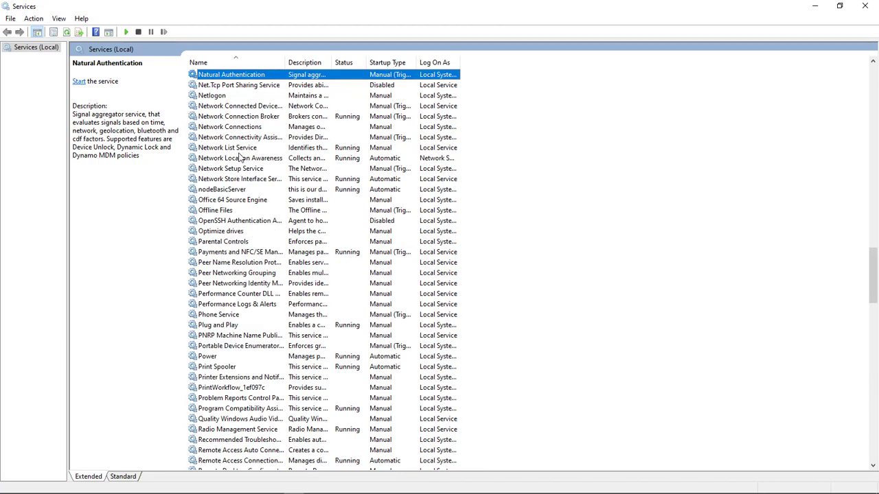
pyautogui.click(237, 116)
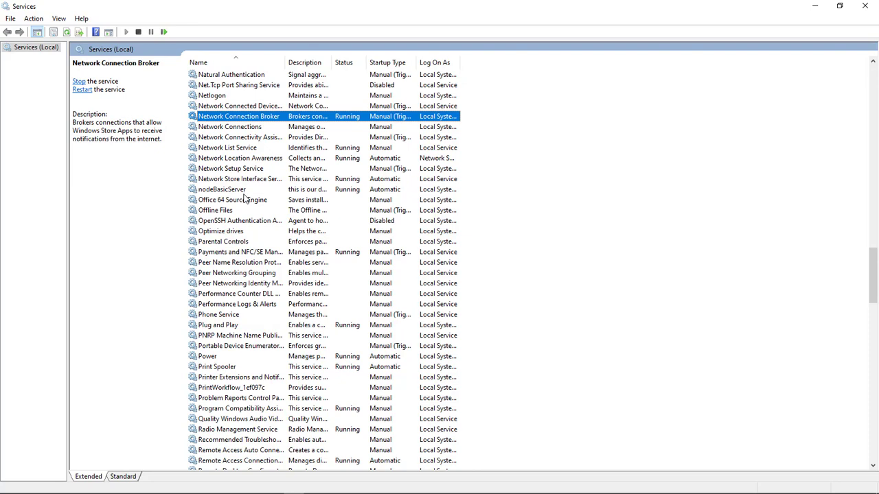
pyautogui.click(221, 189)
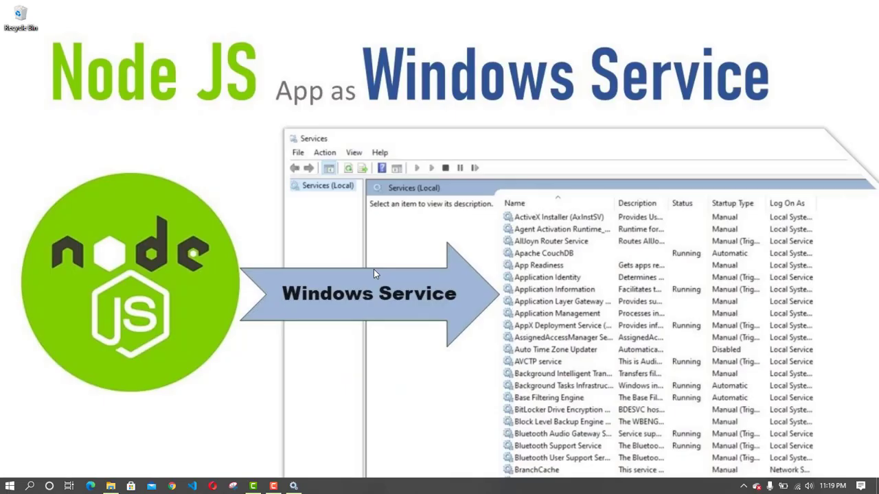
pyautogui.moveTo(167, 467)
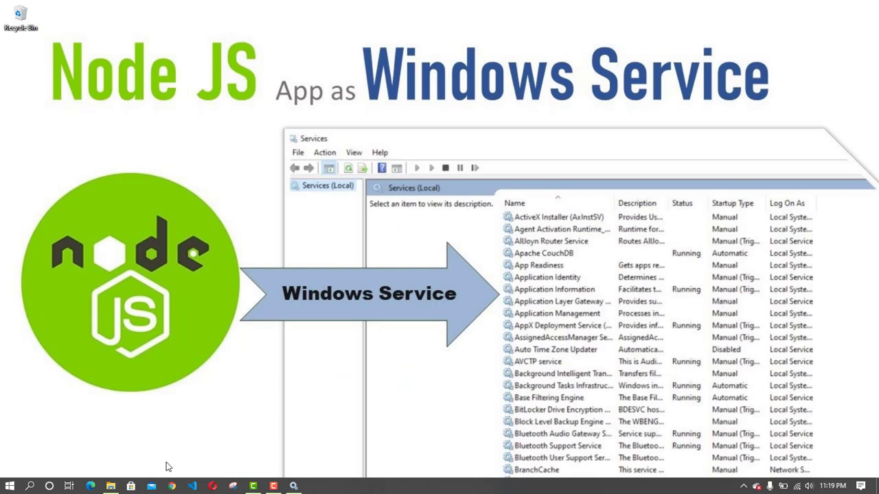
pyautogui.moveTo(177, 491)
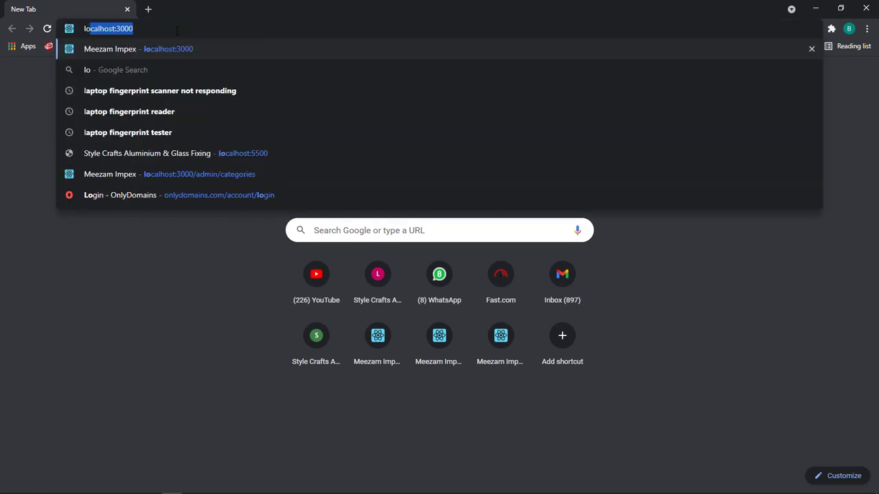
# Load localhost:8080 to show 'this is home page', then start entering localhost:8080/product
pyautogui.write('localhost:')
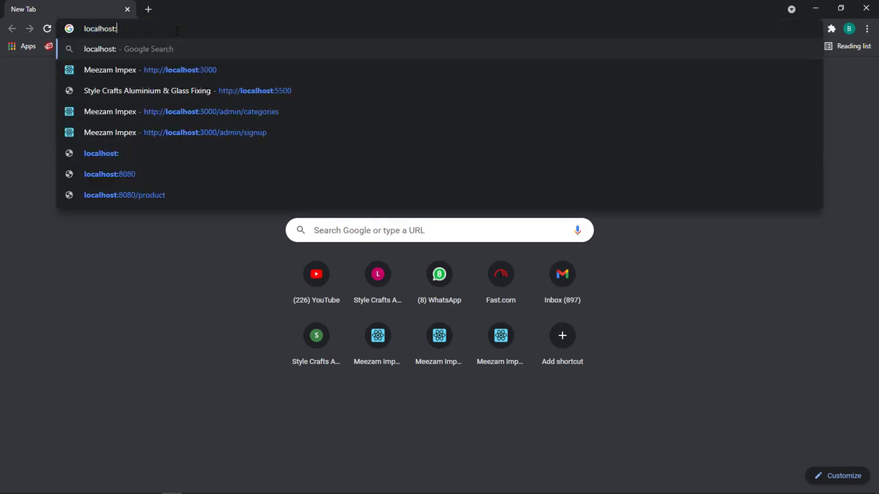
pyautogui.write('80801')
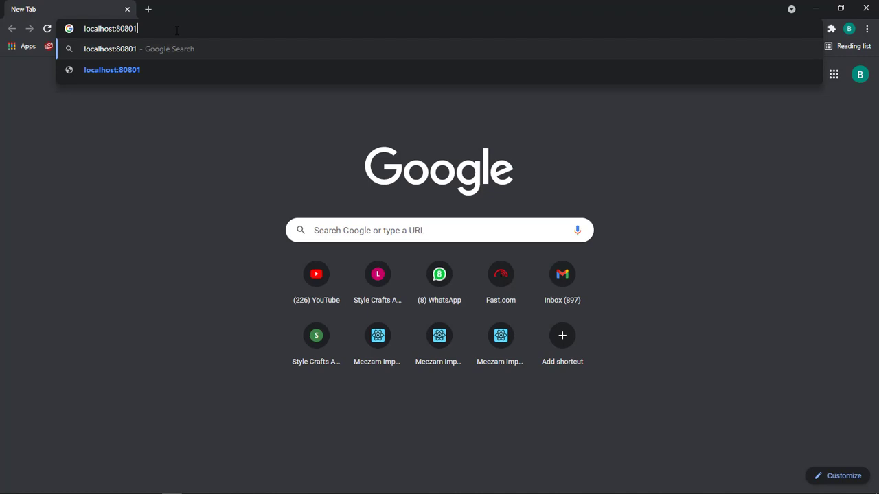
pyautogui.write('localhost:8080/produ')
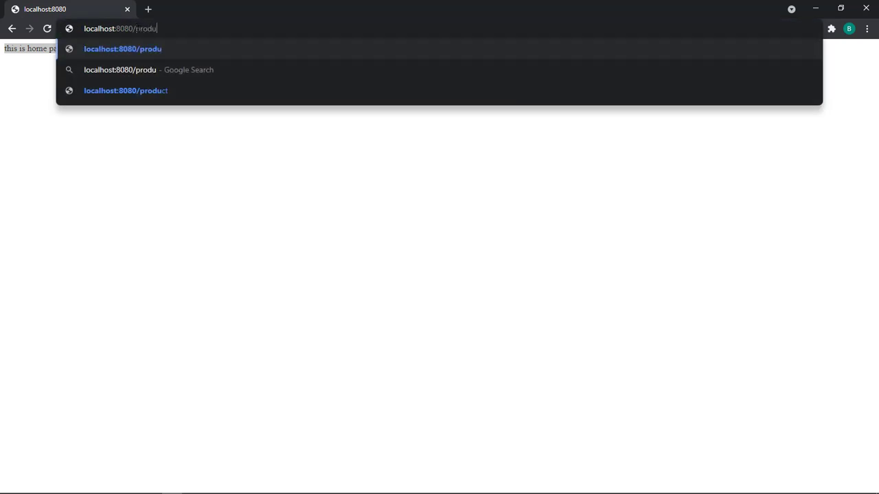